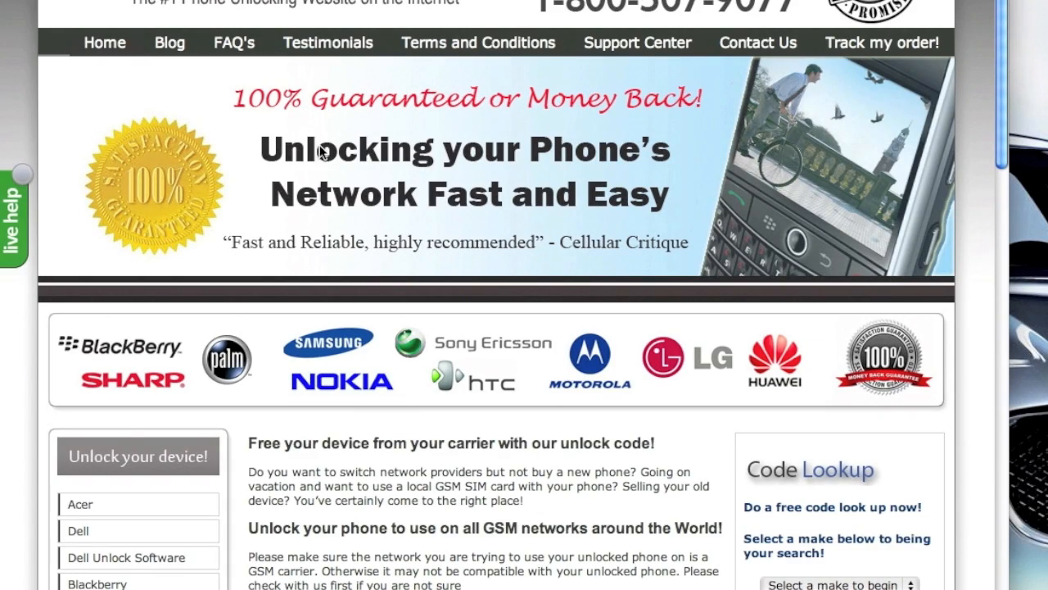
Step: Choose Blackberry as the phone make for the code lookup
scroll(down, 3)
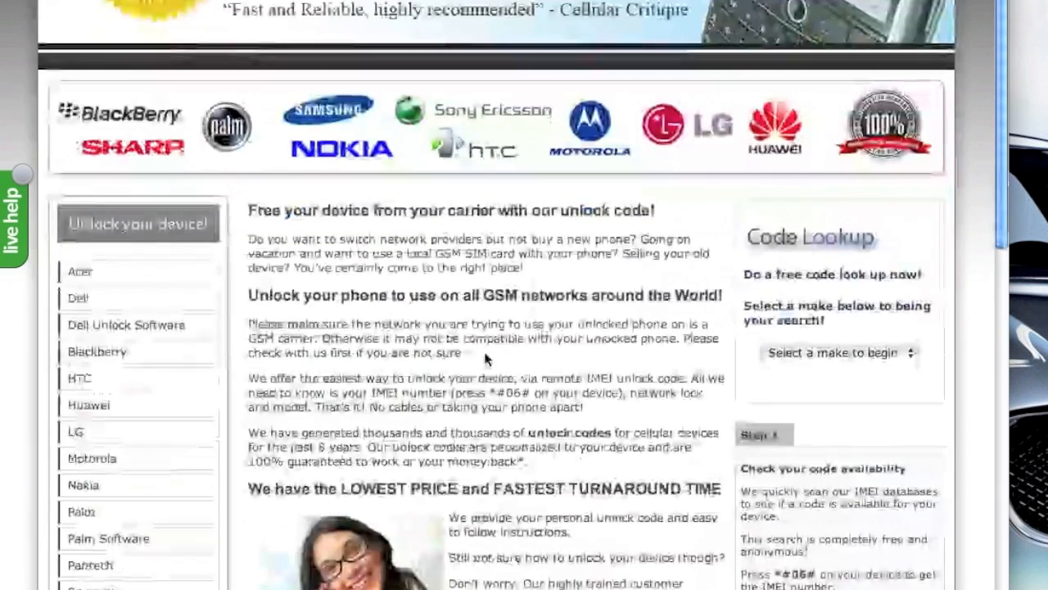
click(838, 352)
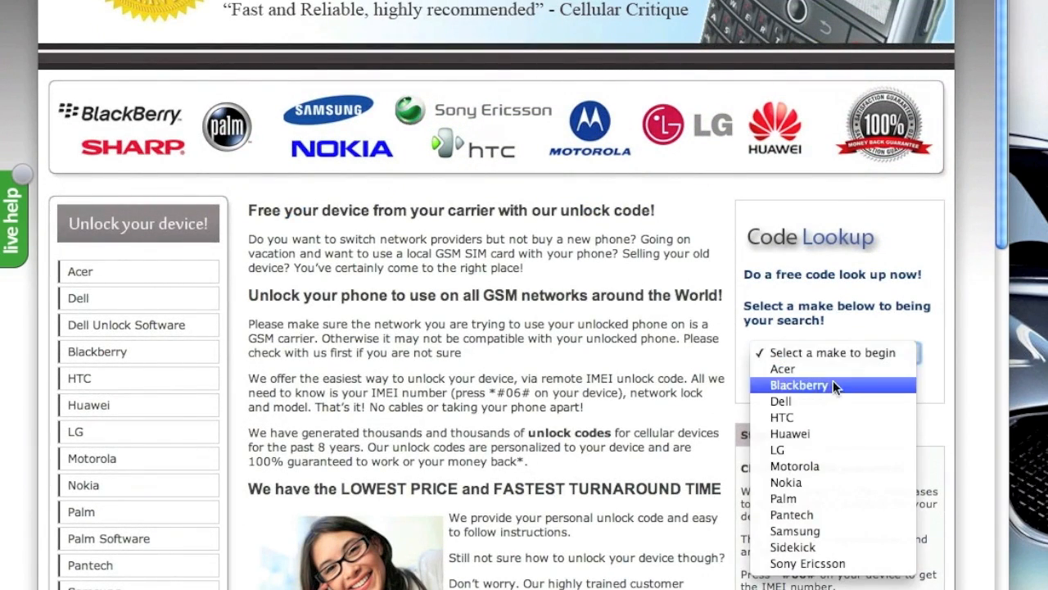
click(805, 385)
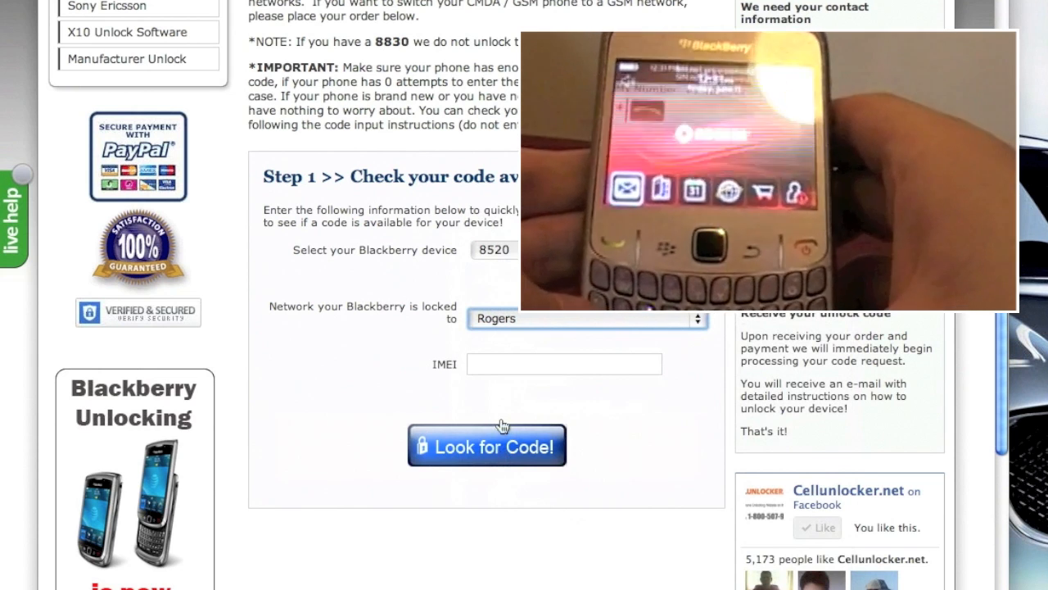
click(564, 363)
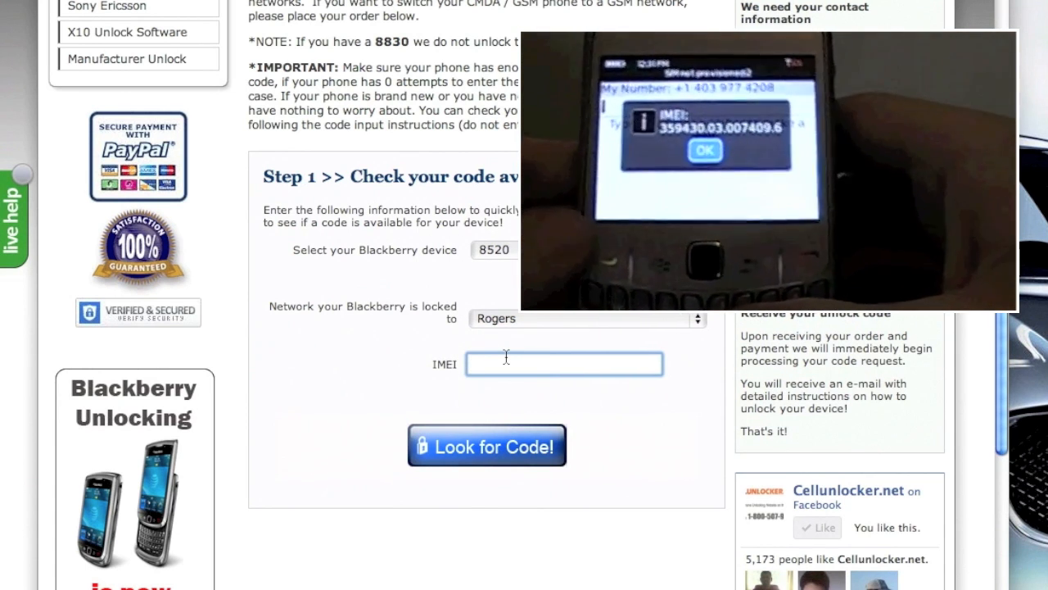
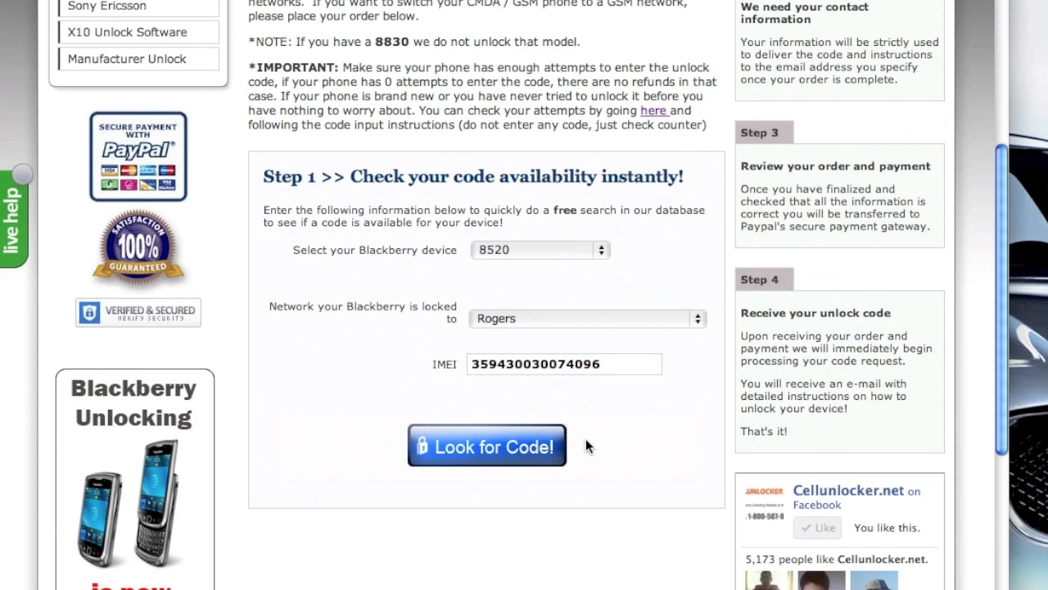
Step: Check code availability and confirm the $7.99 Rogers 8520 match
click(486, 446)
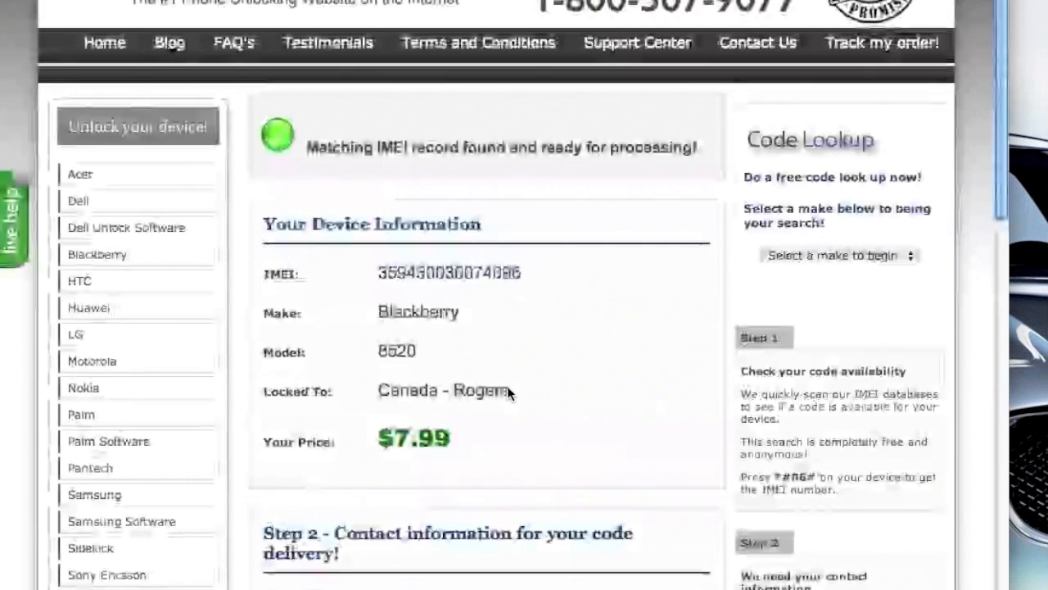
mouse_move(586, 332)
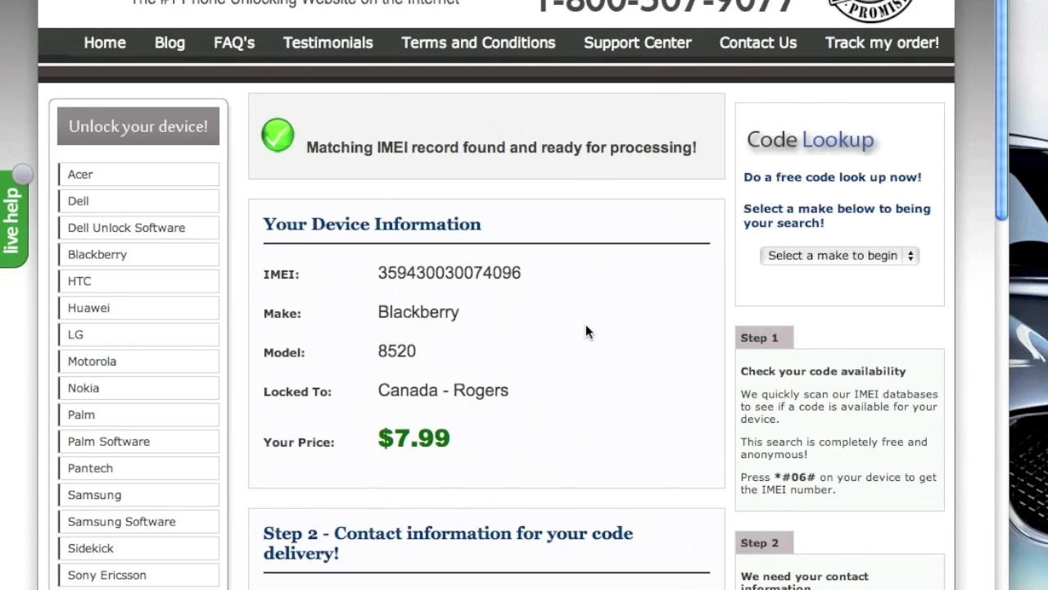
scroll(down, 3)
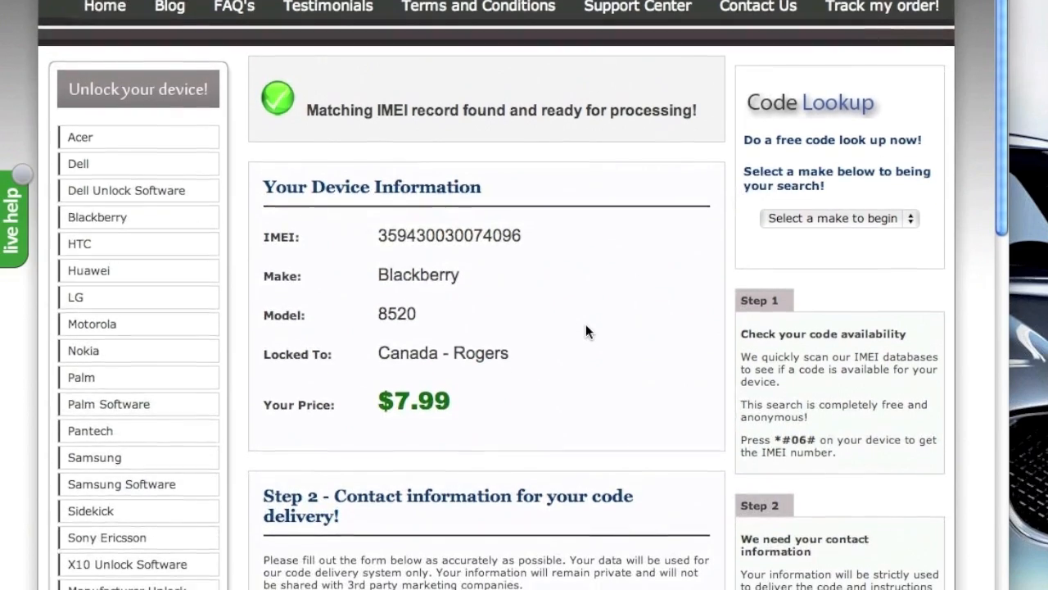
scroll(down, 3)
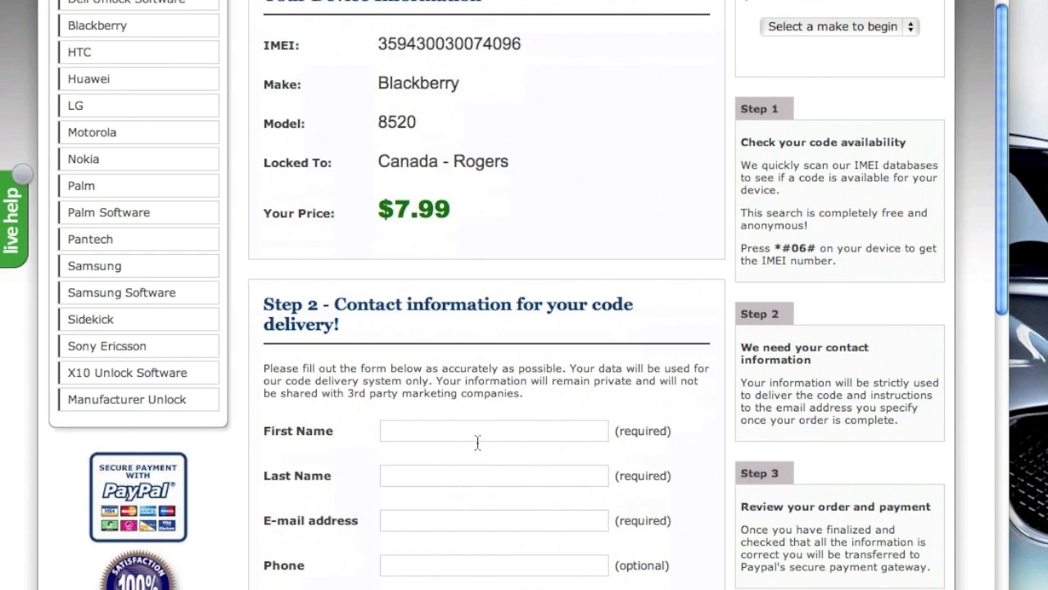
Step: Fill in the contact details and submit the $7.99 order to PayPal
click(493, 431)
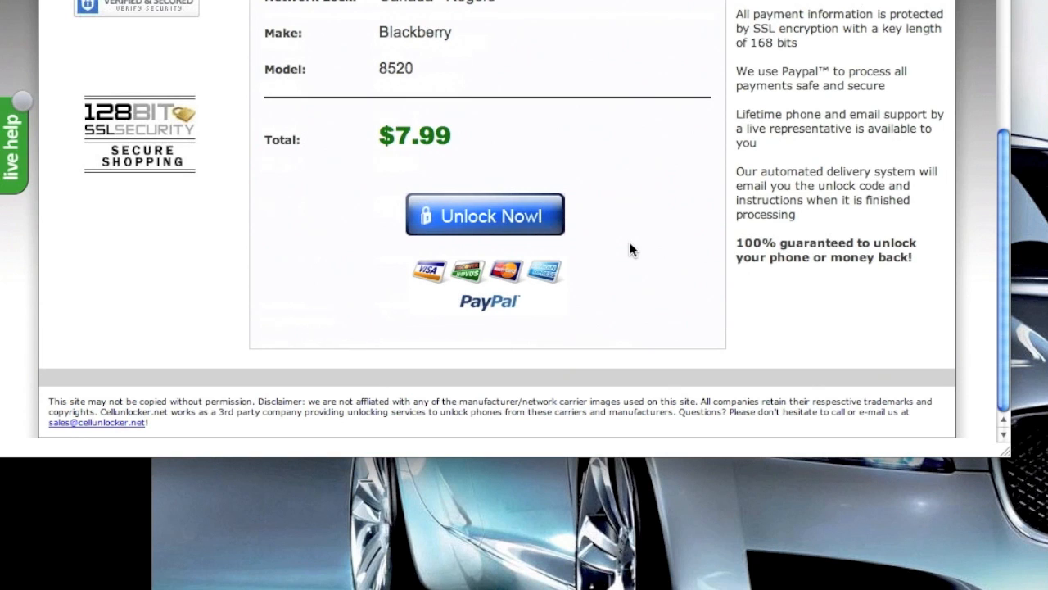
mouse_move(479, 231)
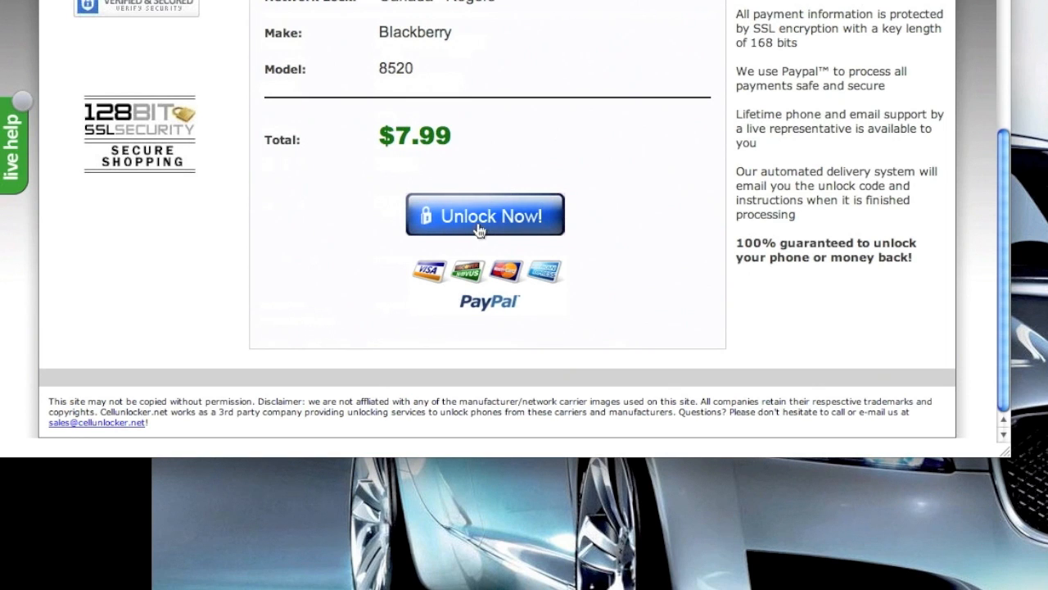
click(484, 214)
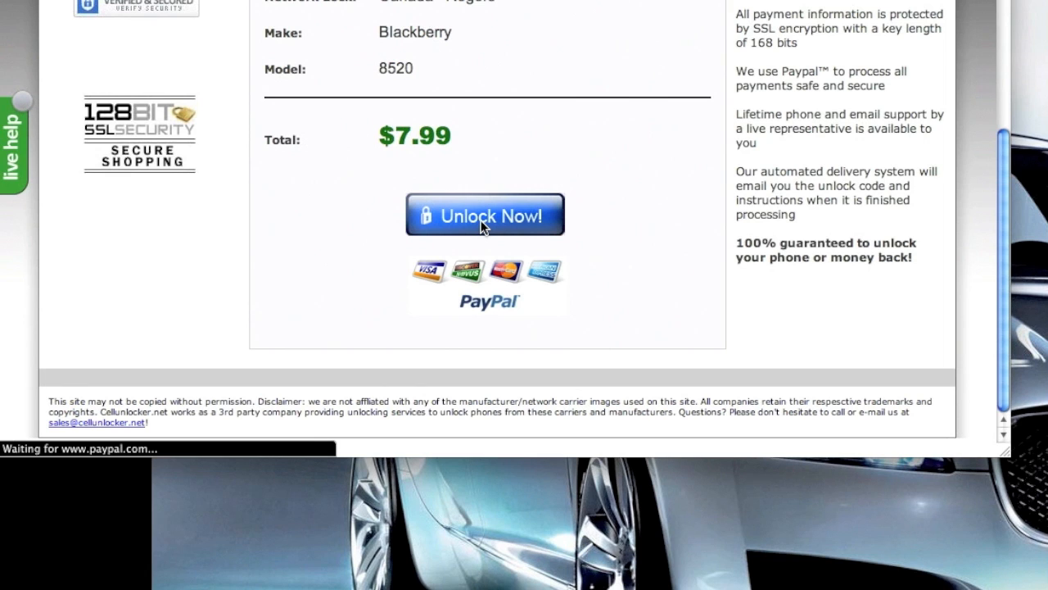
click(484, 214)
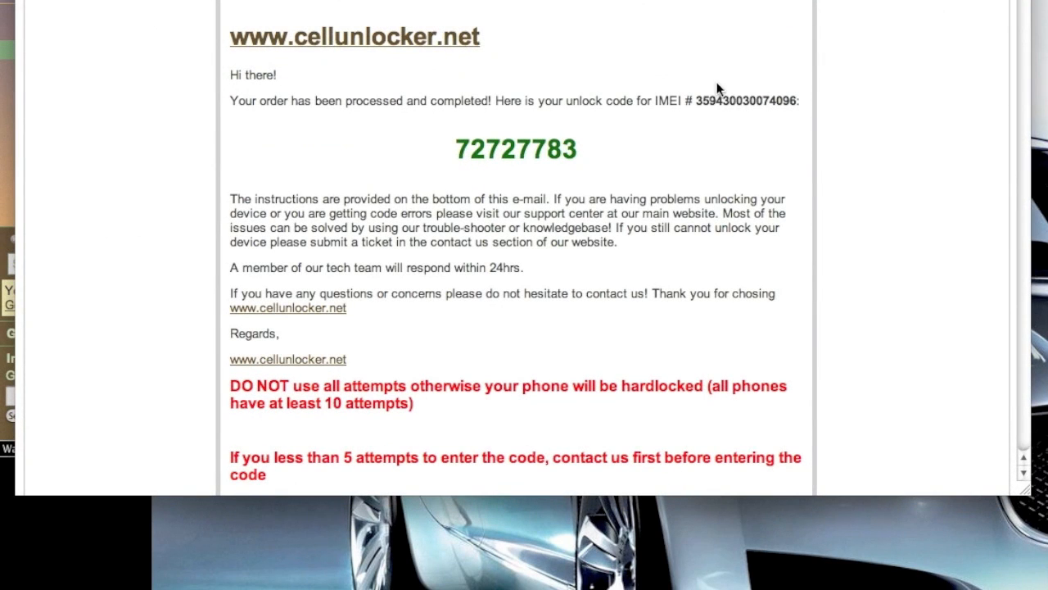
scroll(down, 3)
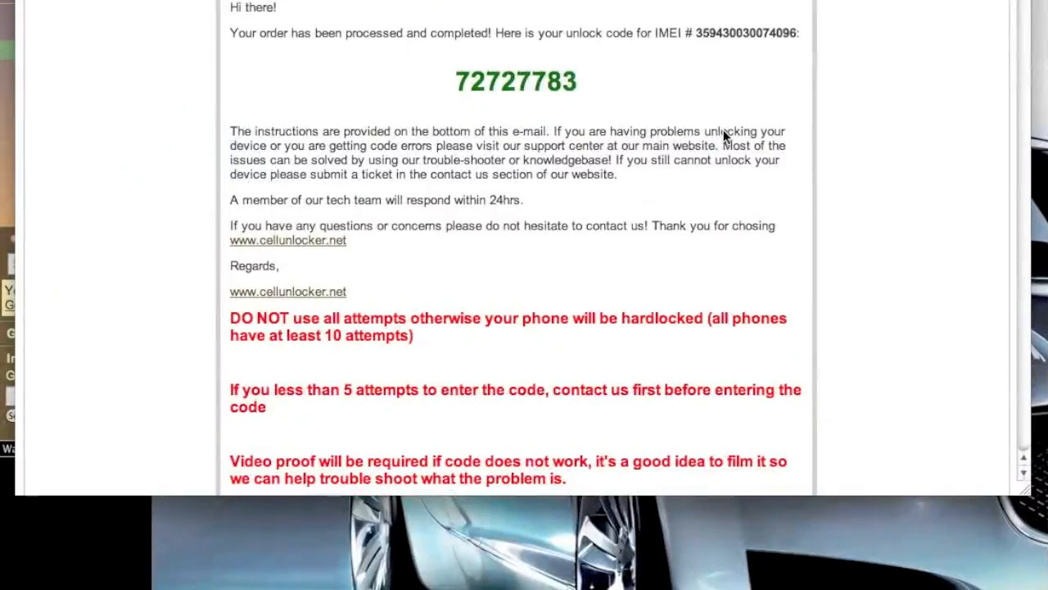
scroll(down, 3)
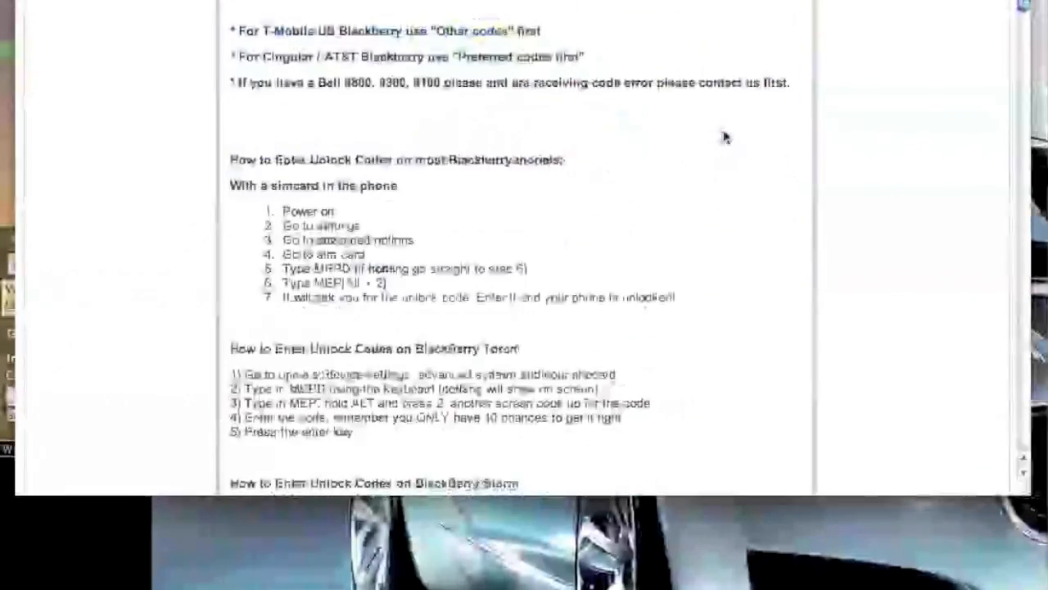
scroll(down, 3)
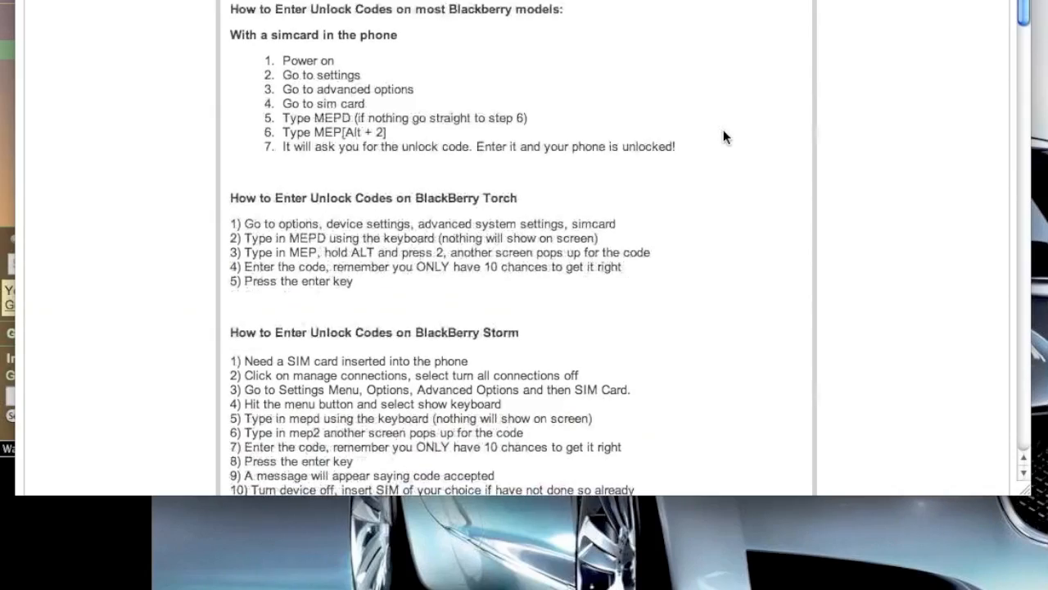
scroll(down, 3)
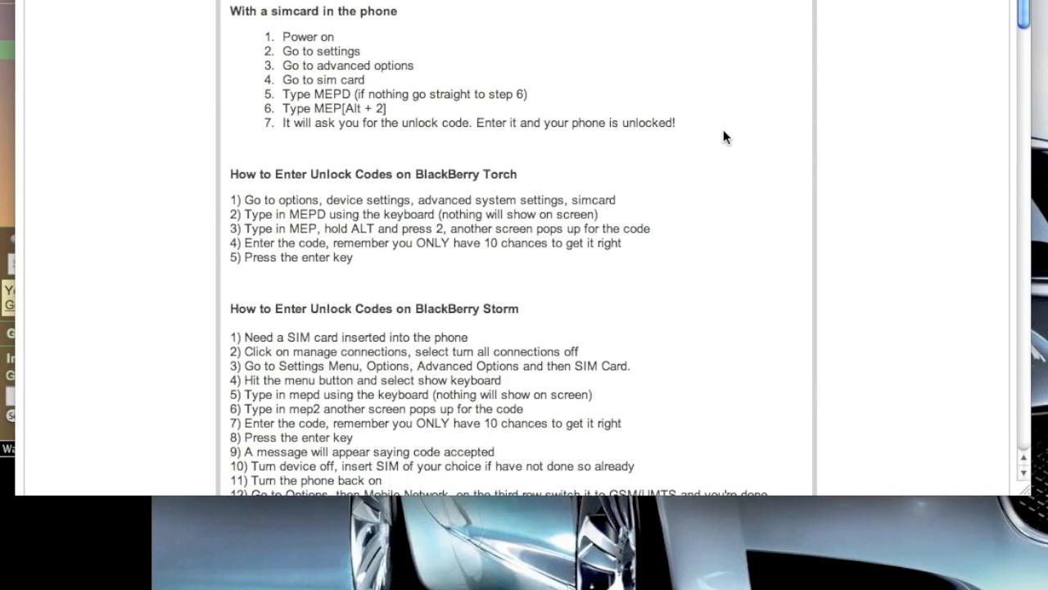
scroll(down, 3)
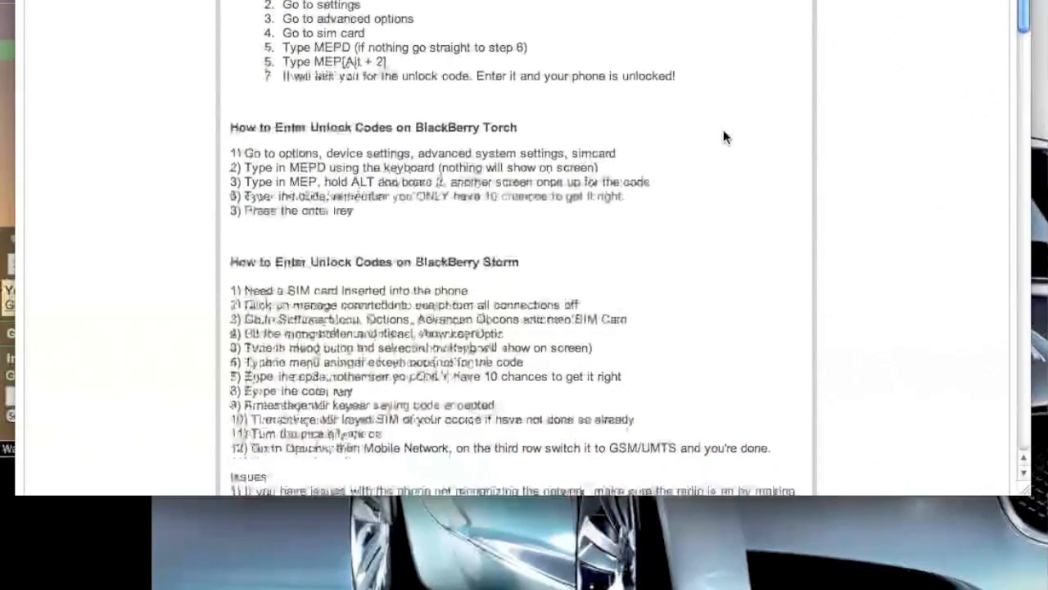